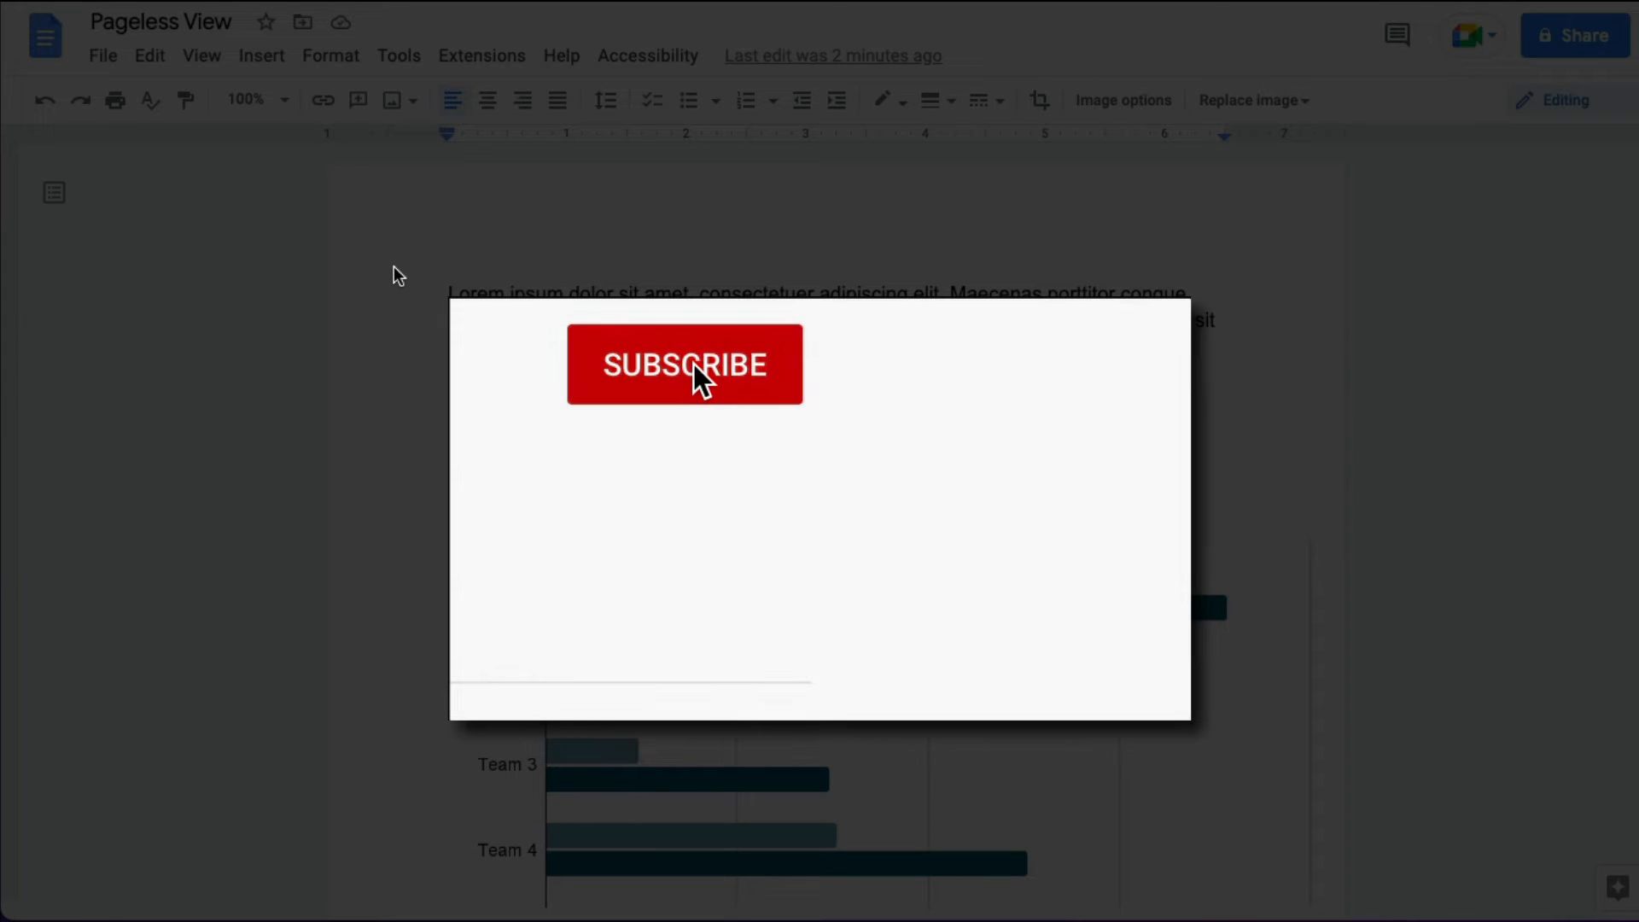
- Reach Page setup for the document through the File menu
click(685, 366)
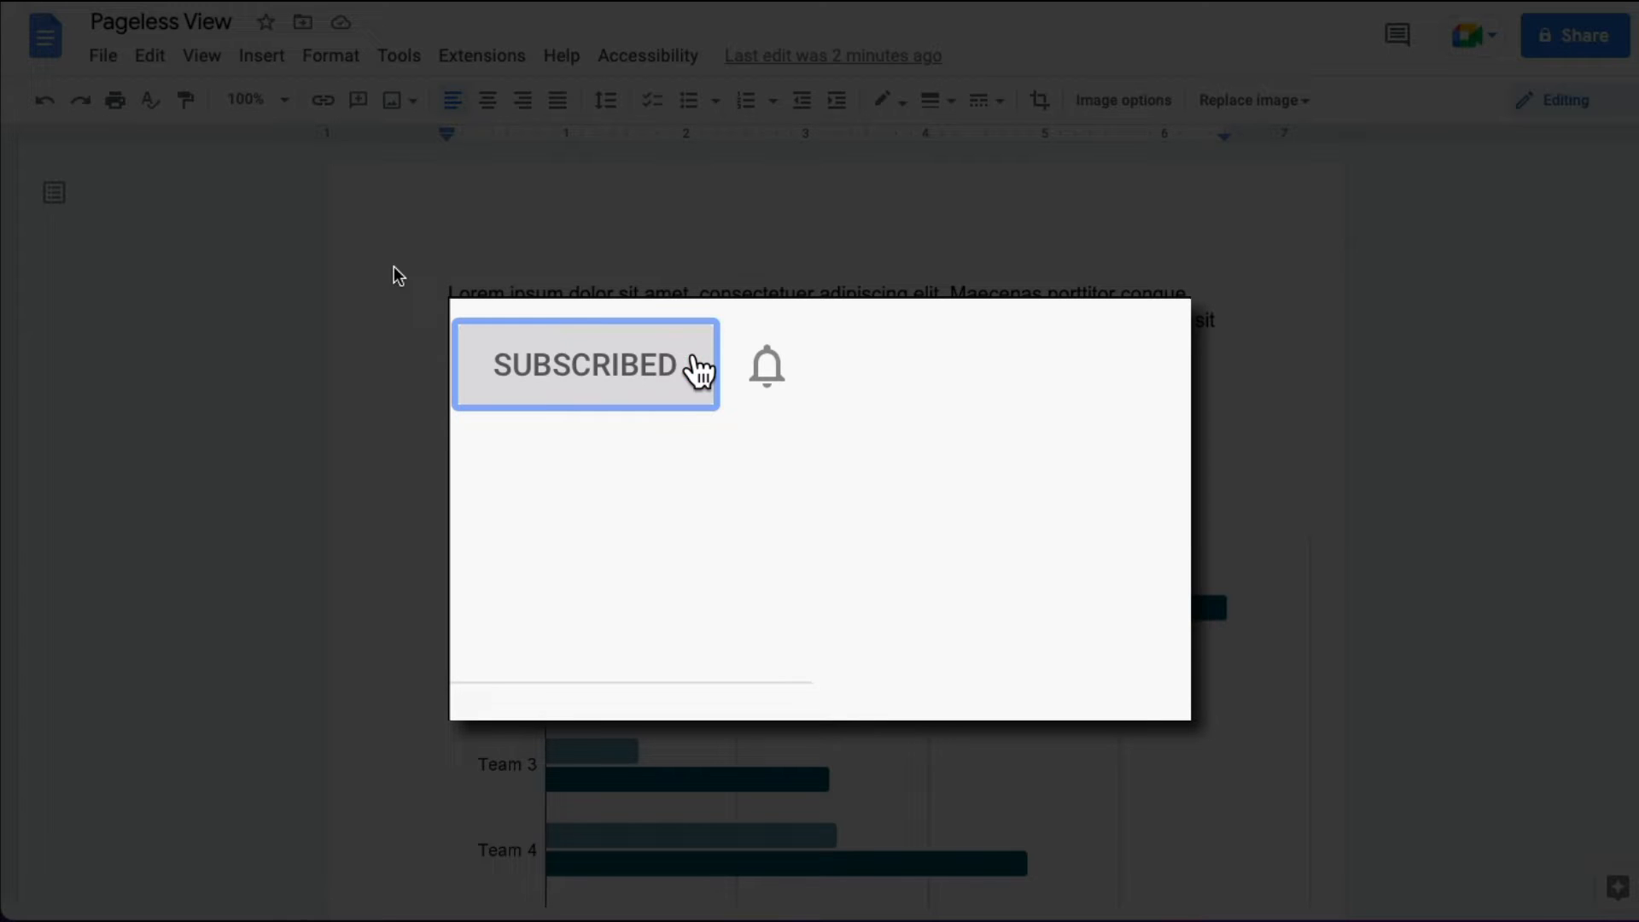
click(767, 365)
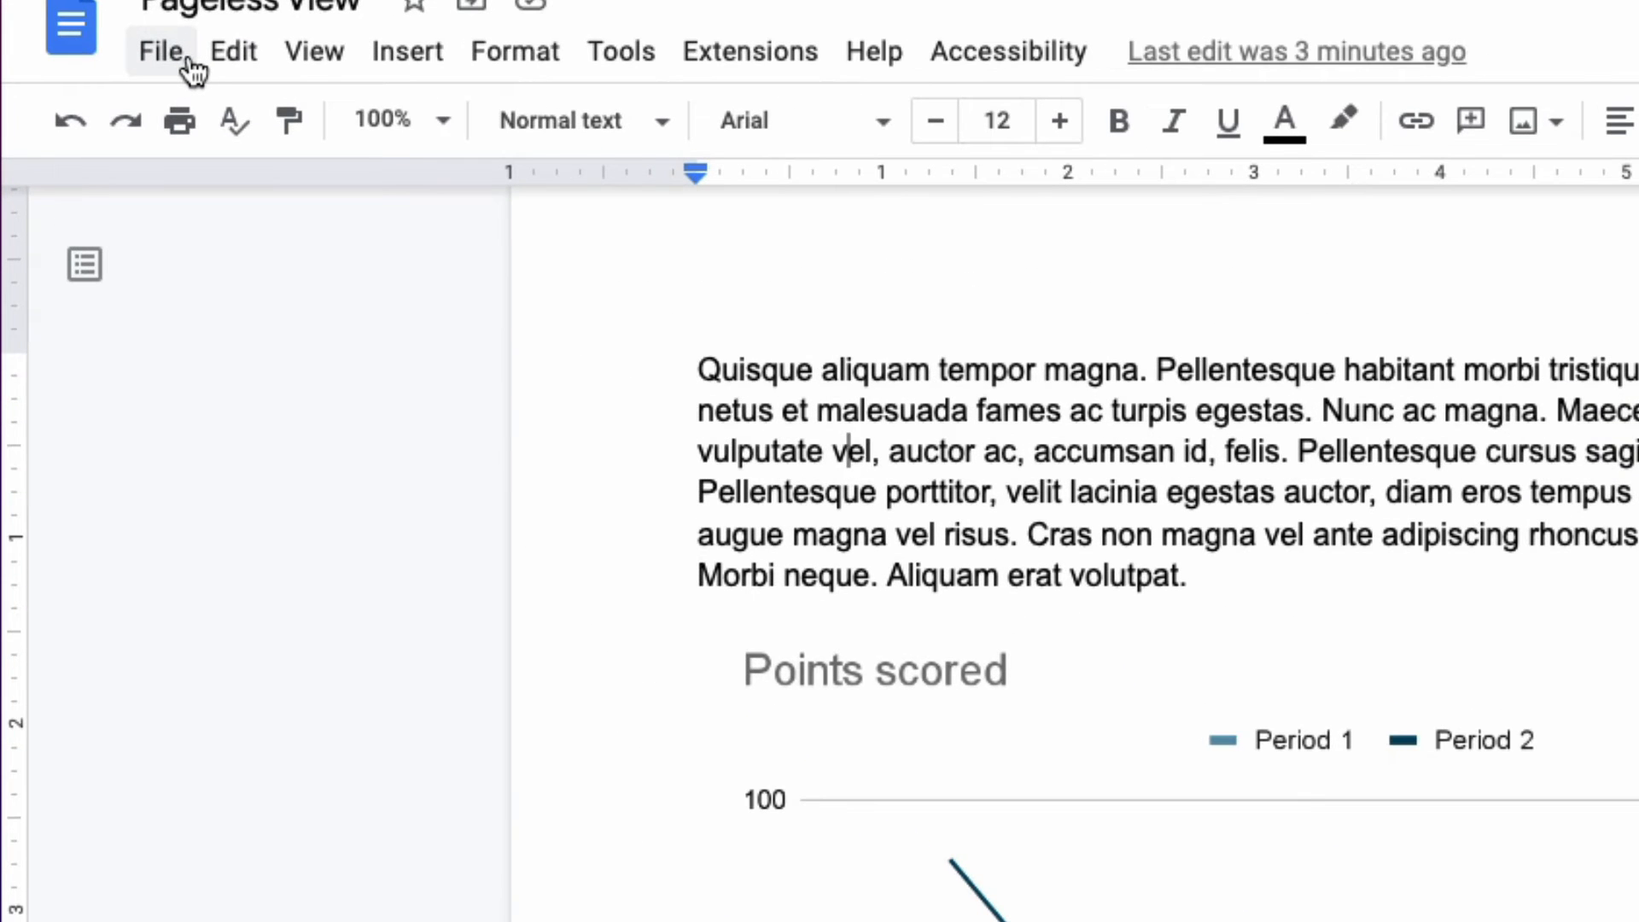
click(160, 49)
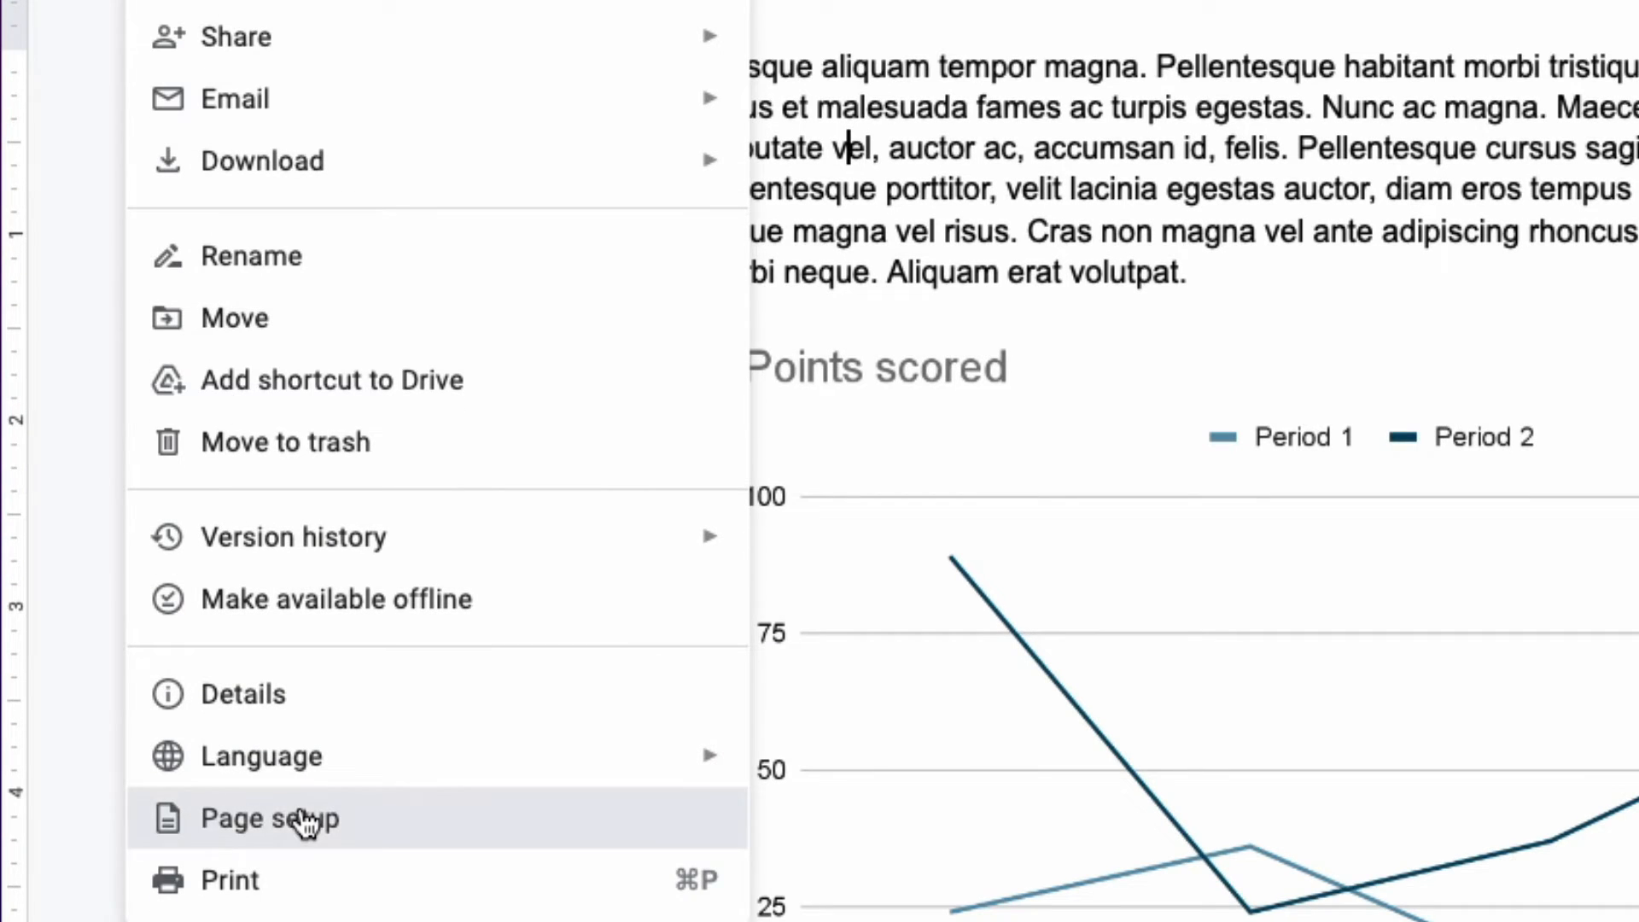
click(270, 818)
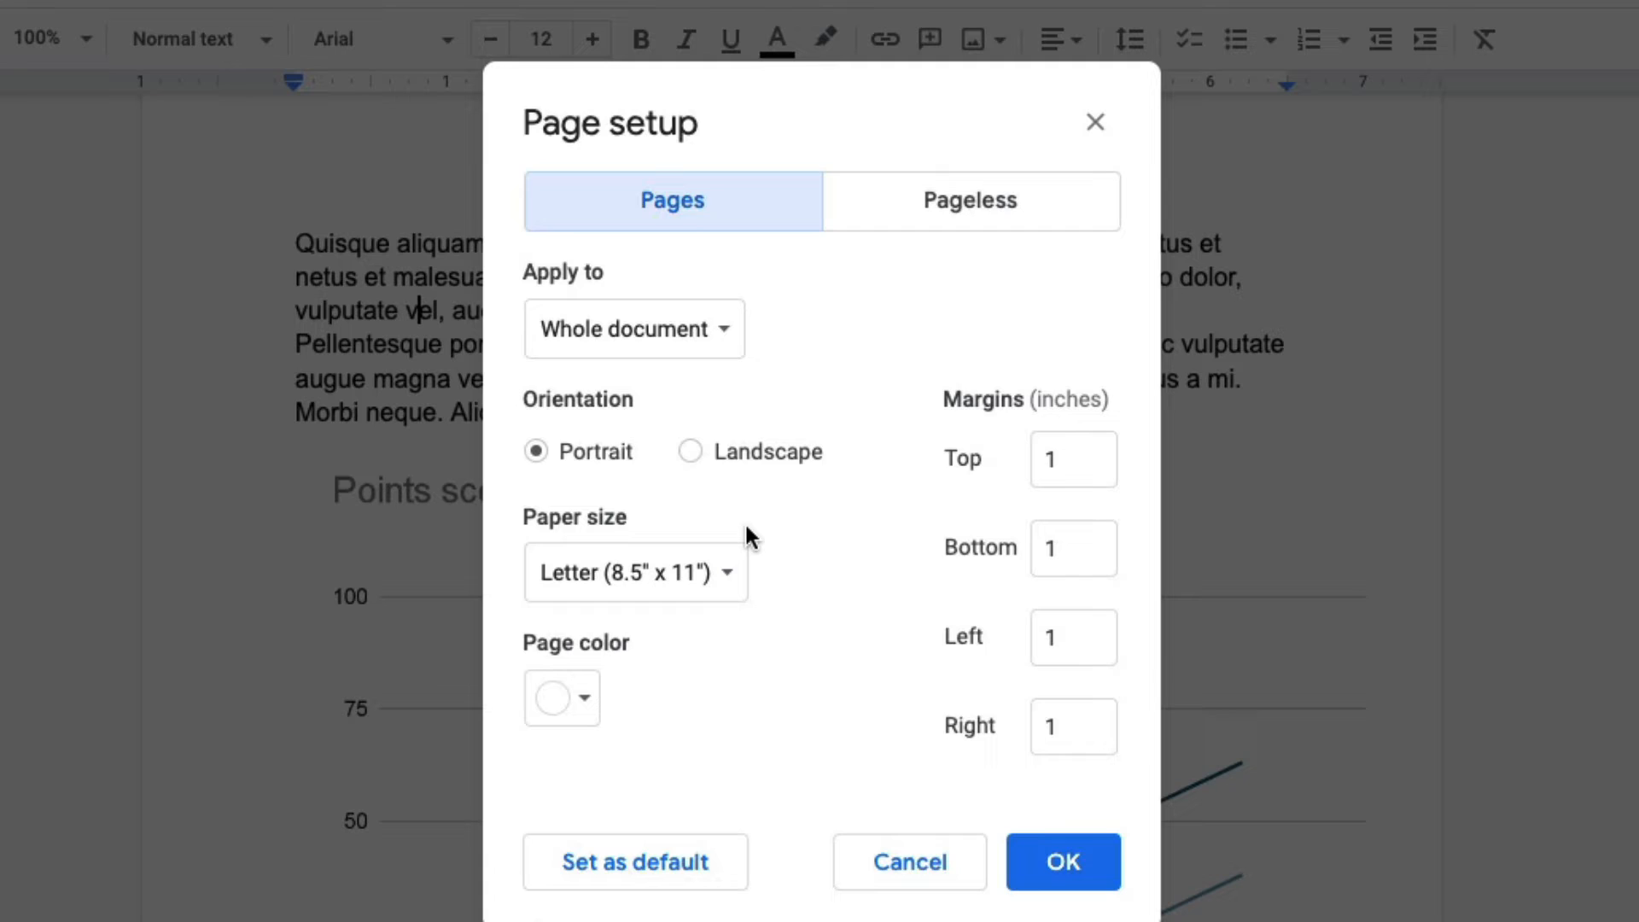
mouse_move(763, 478)
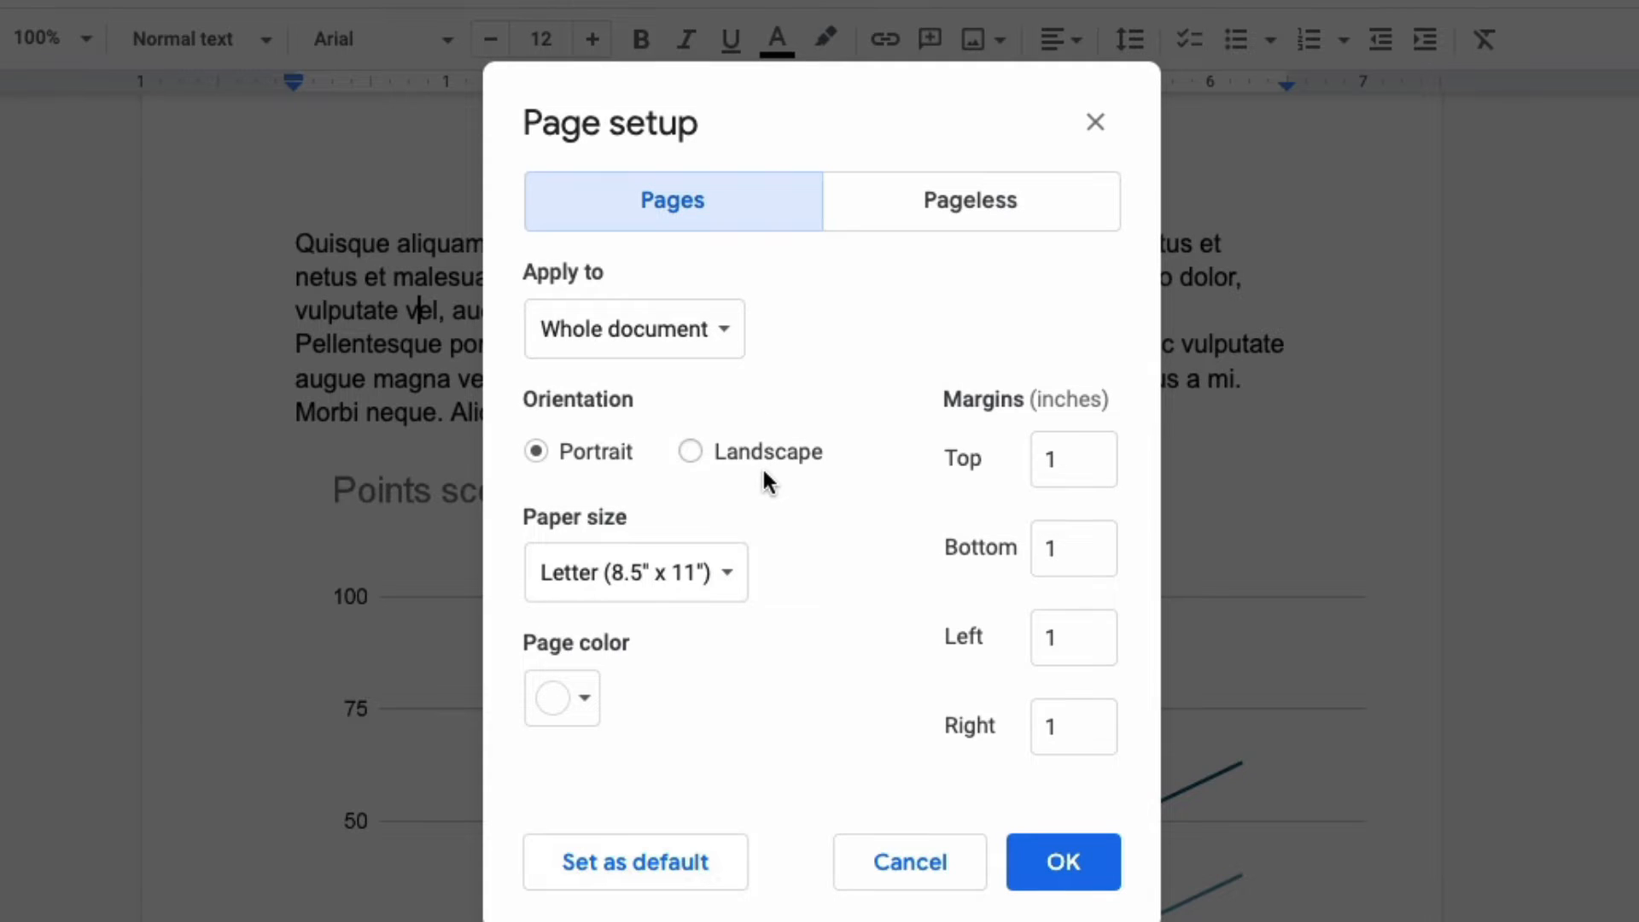
mouse_move(769, 492)
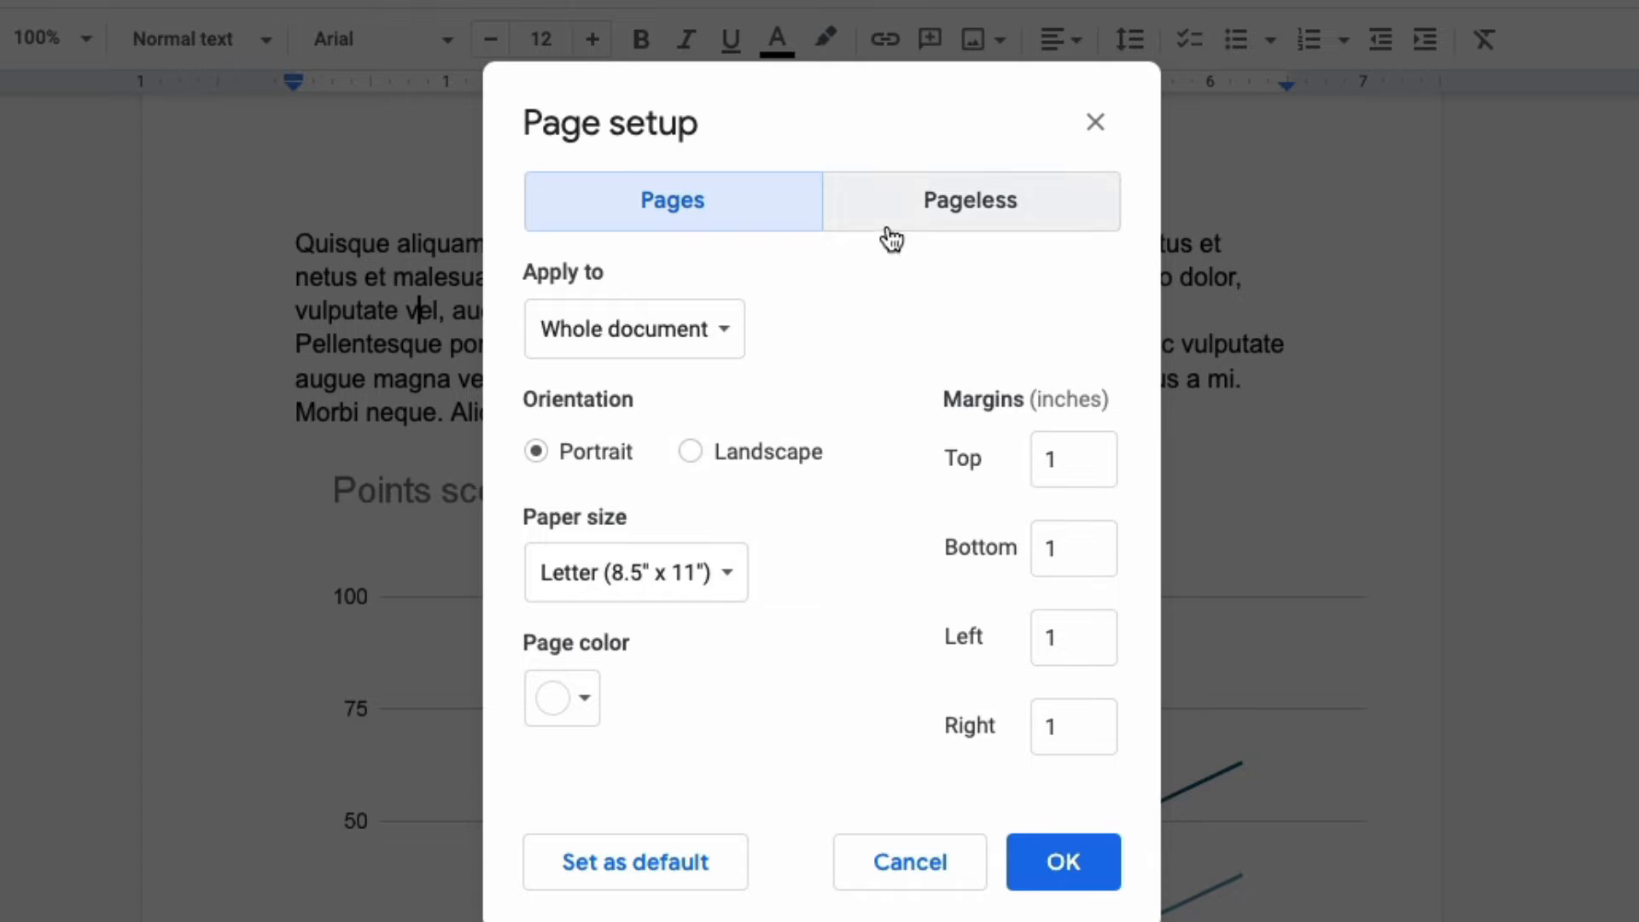
mouse_move(944, 220)
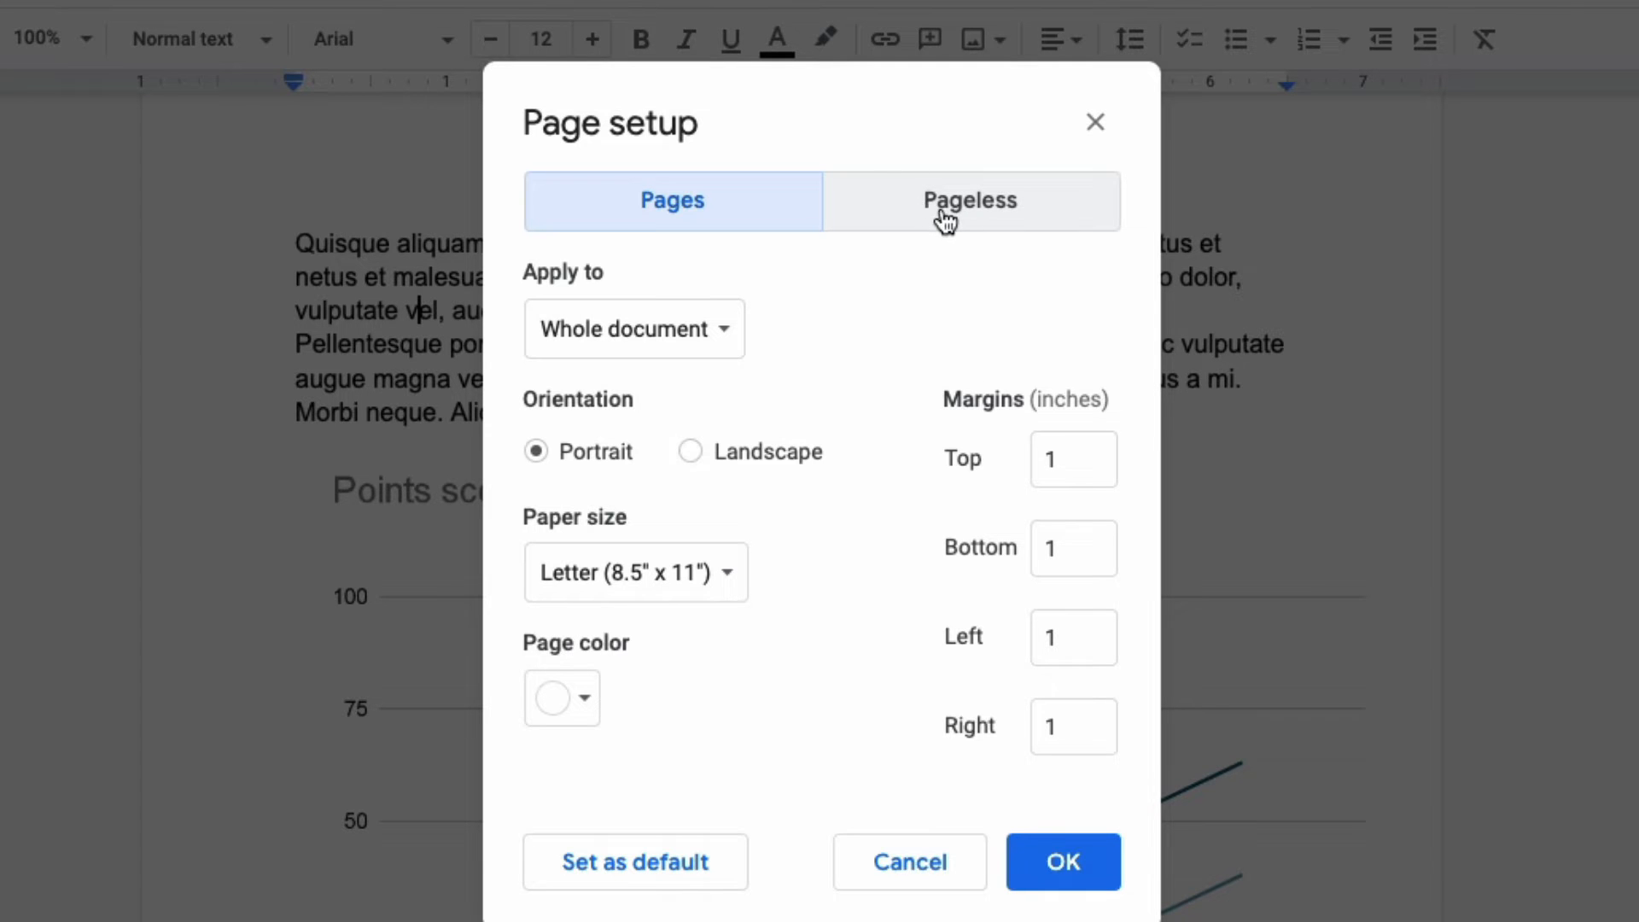
- Select the Pageless format in Page setup without confirming it
click(970, 199)
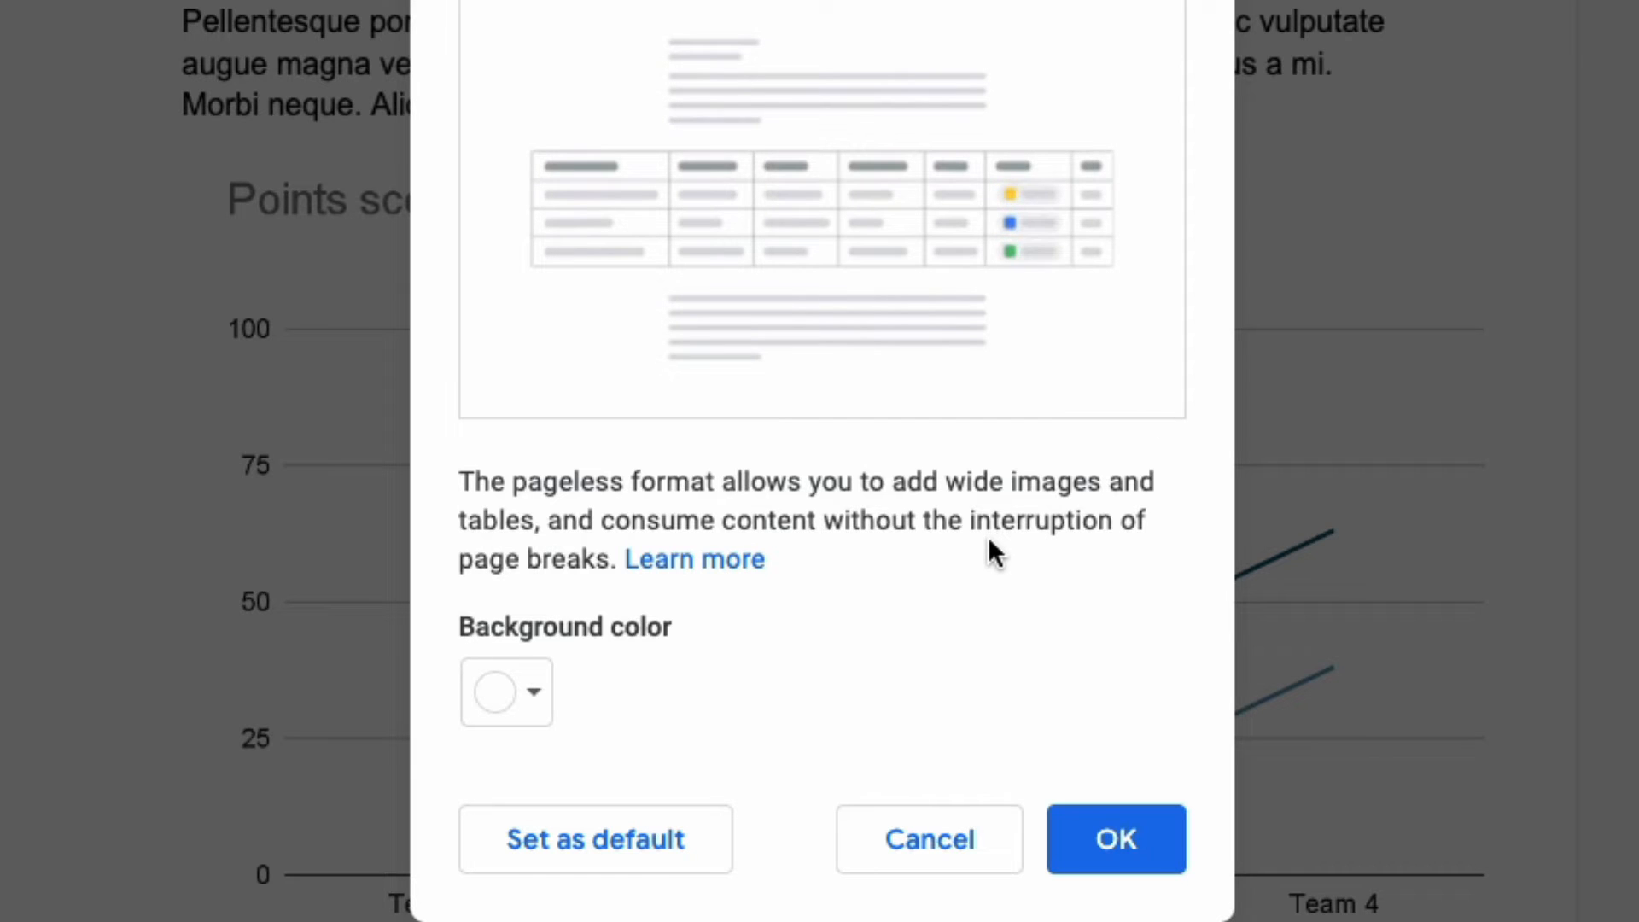
mouse_move(917, 592)
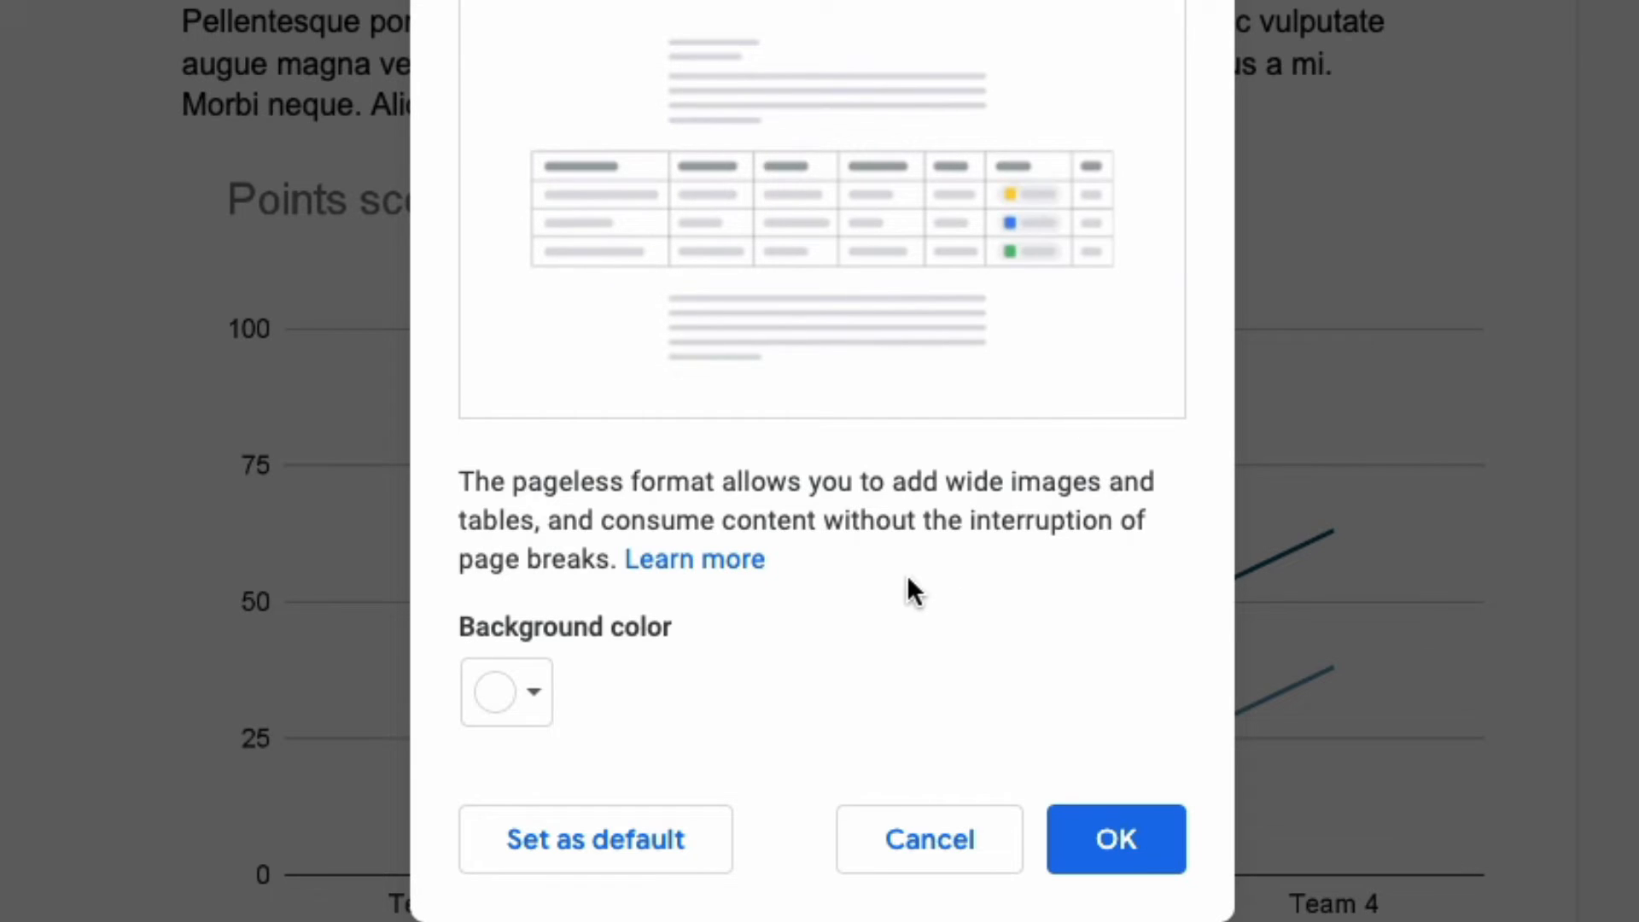
click(505, 691)
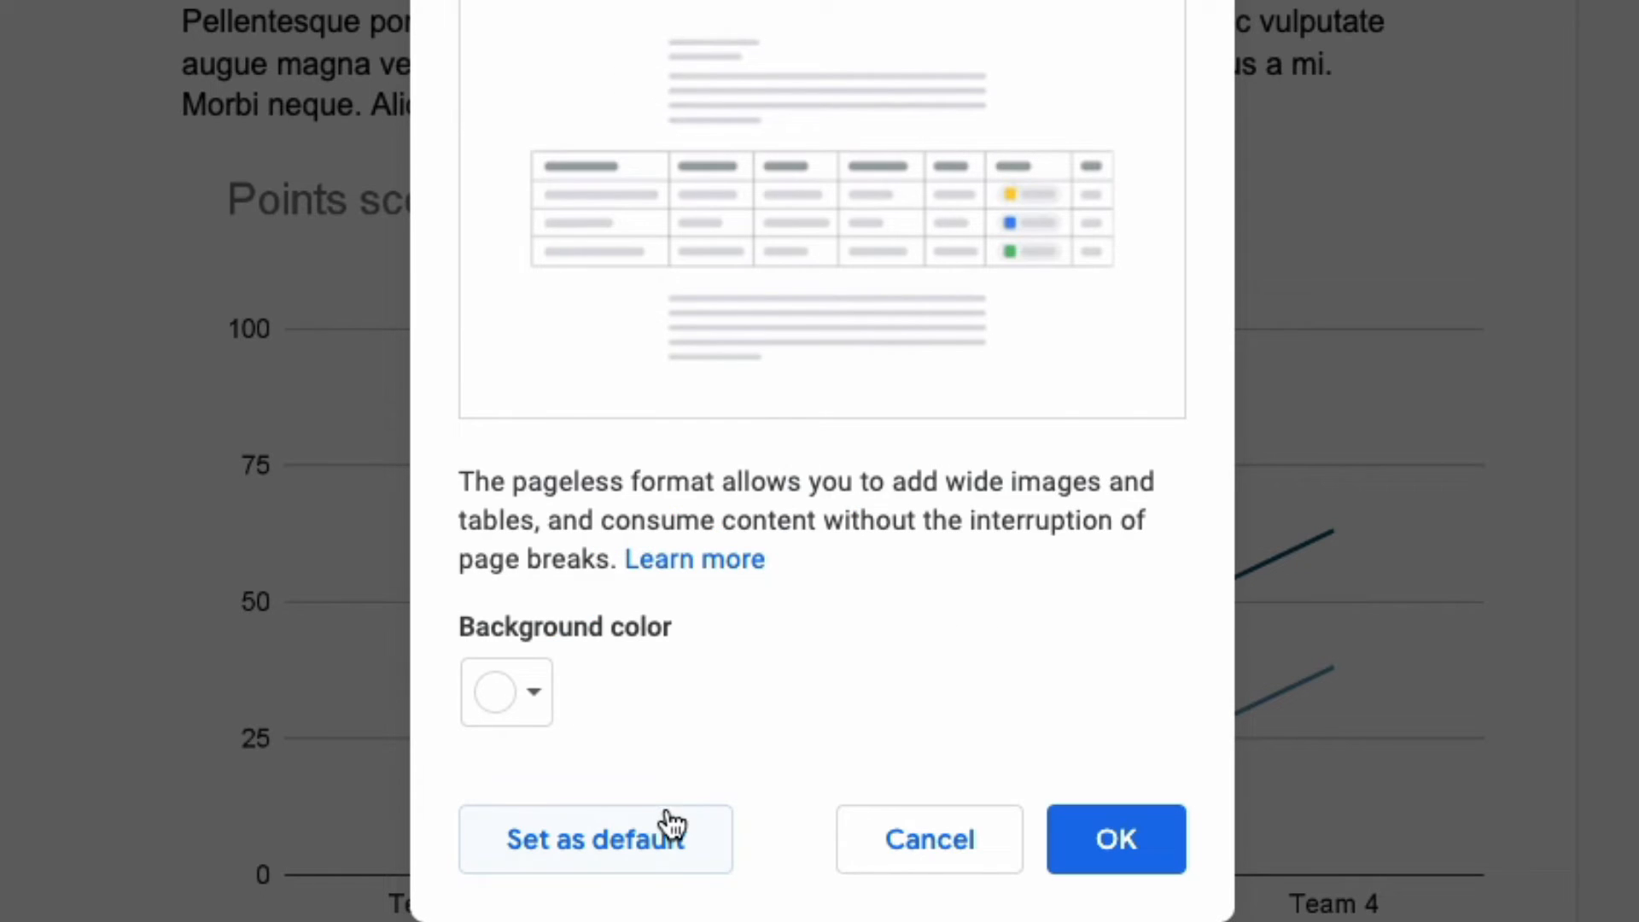
mouse_move(654, 852)
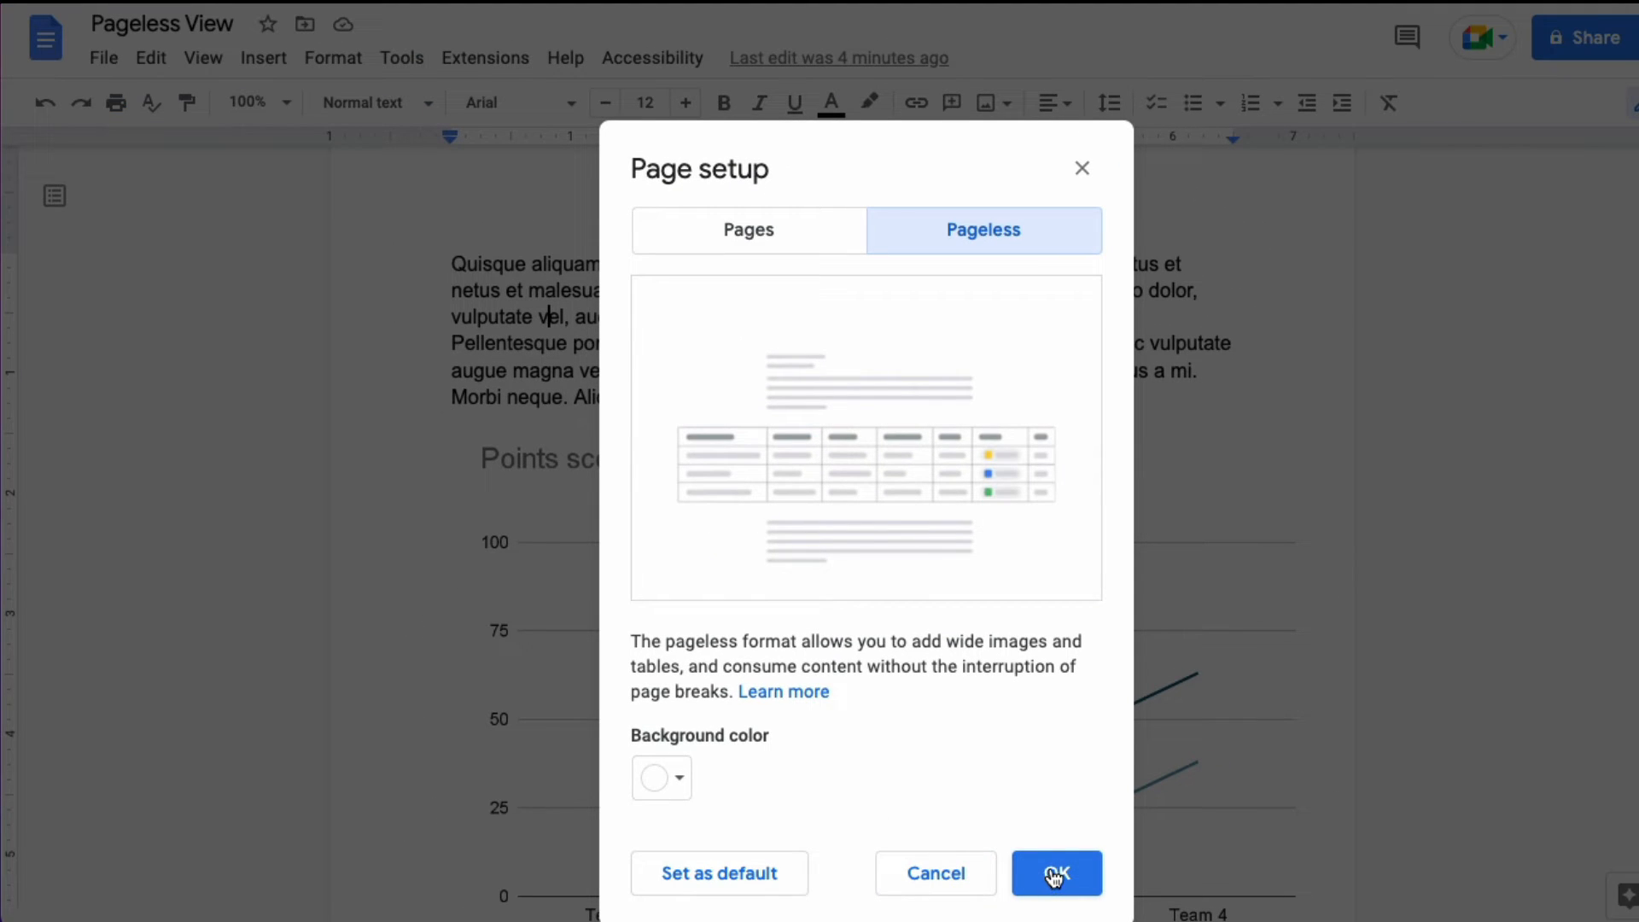
- Apply the pageless format and widen the Points scored chart past the old margins
click(1055, 872)
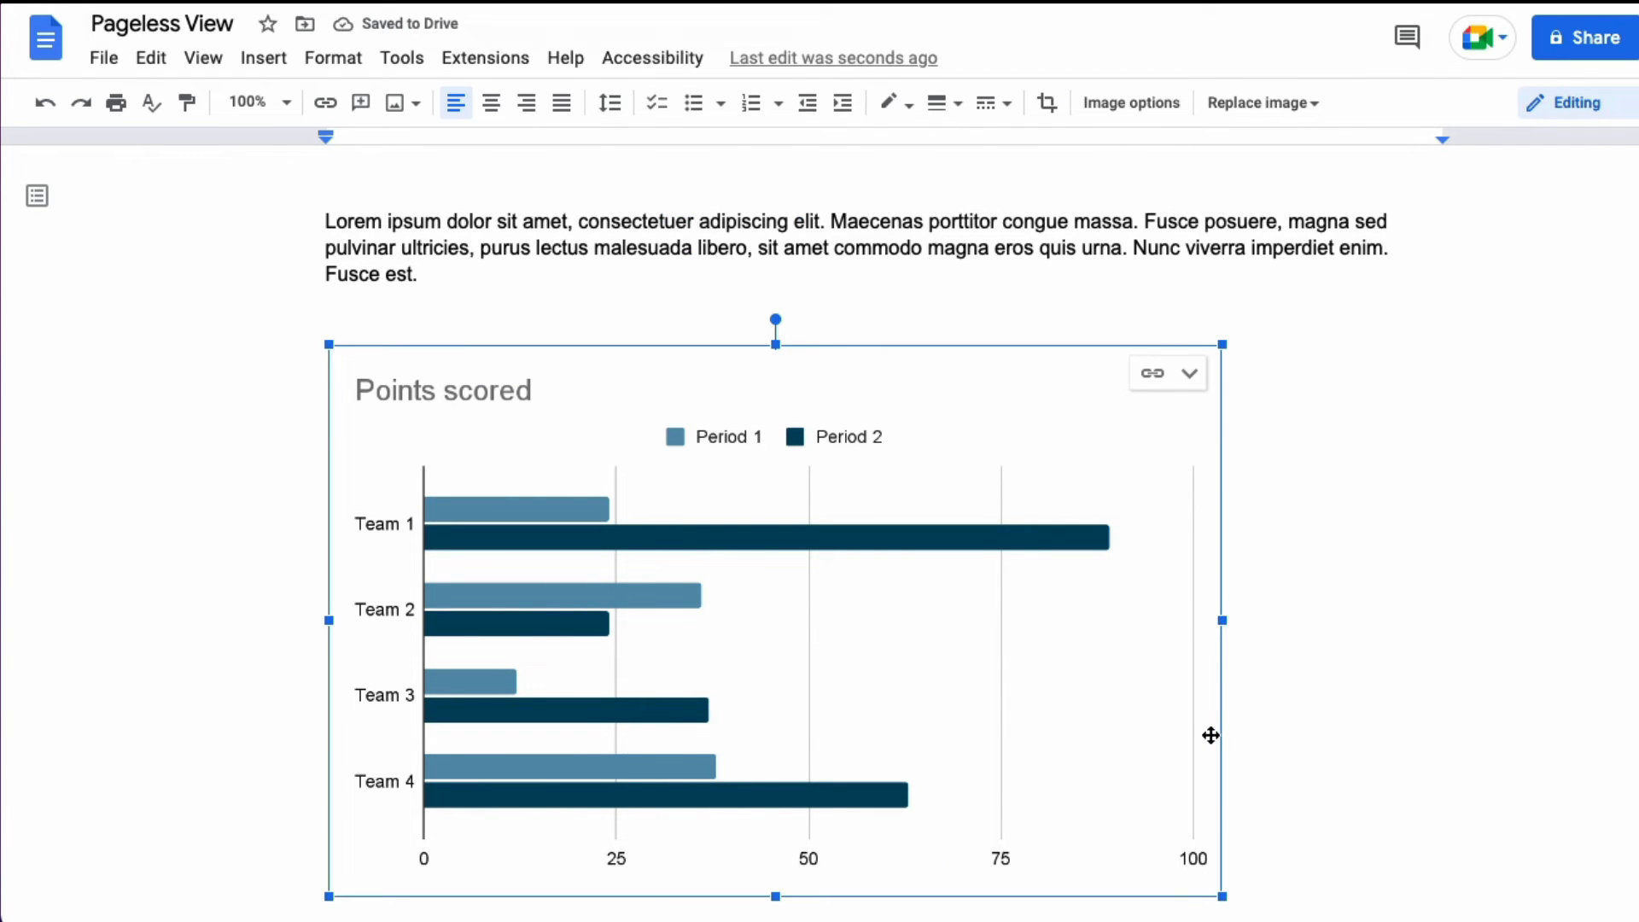
drag(1223, 619, 1570, 619)
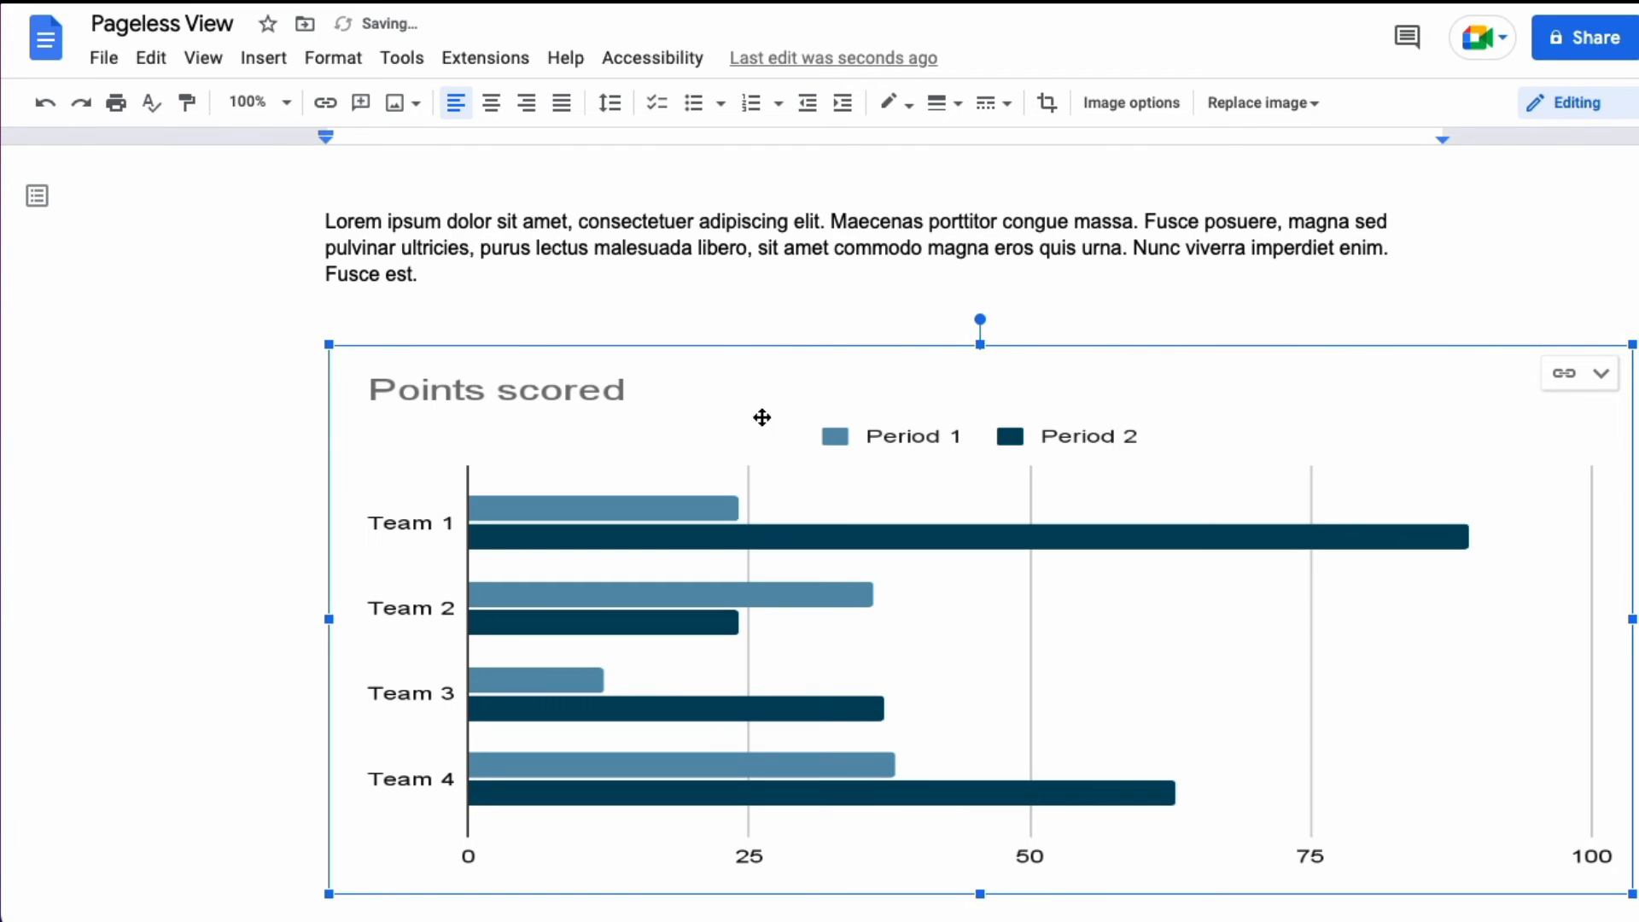
mouse_move(531, 384)
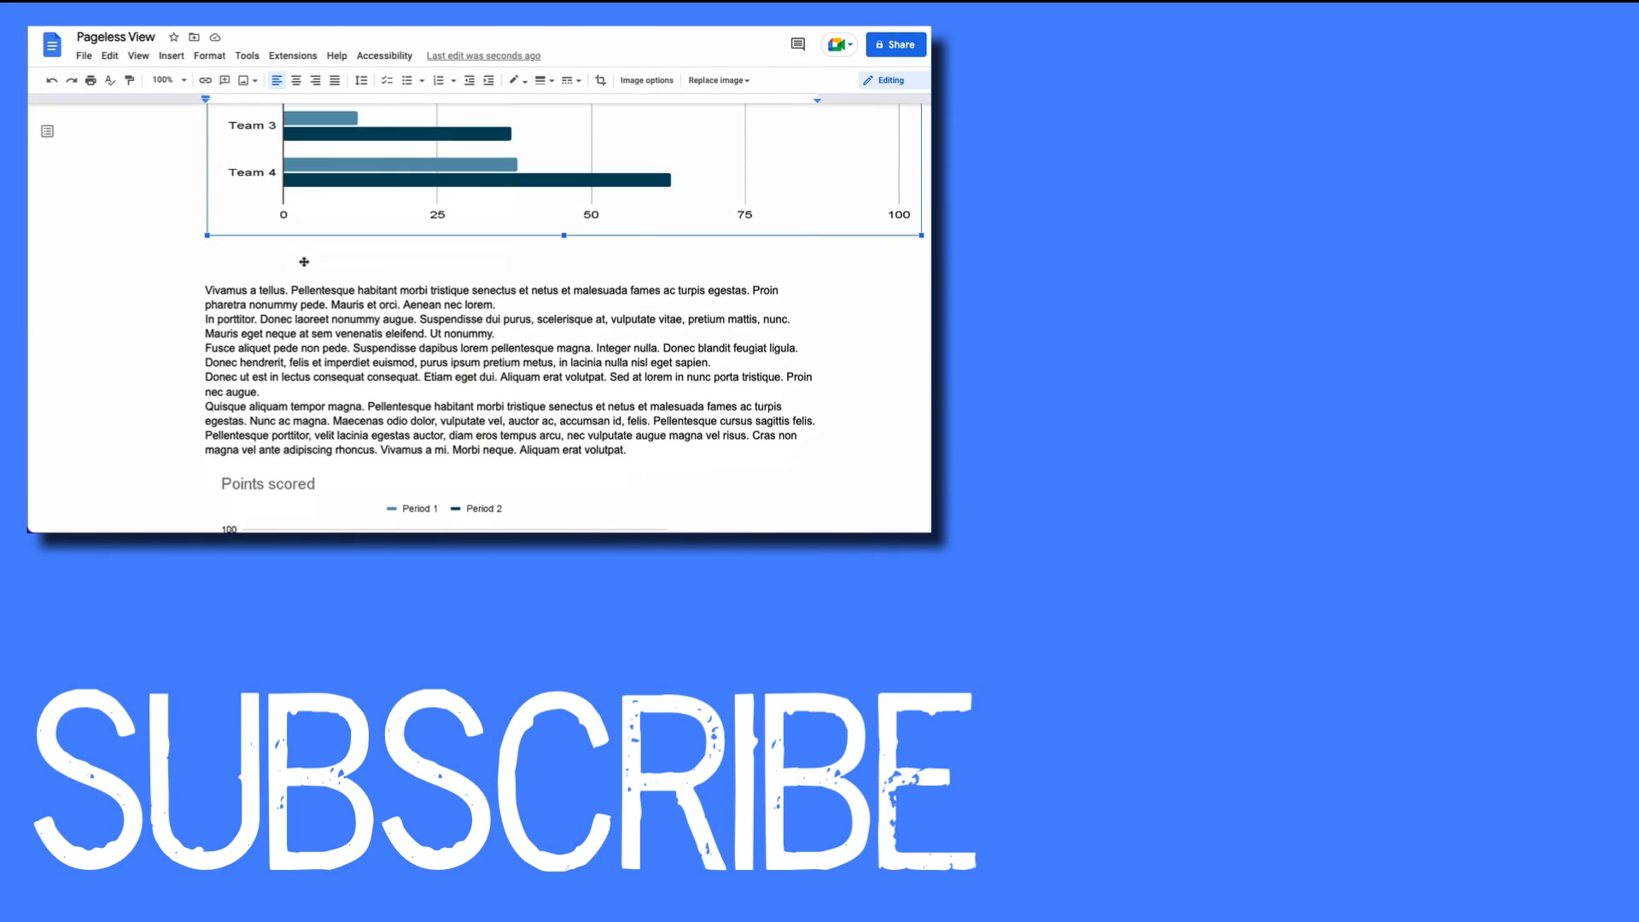
scroll(down, 3)
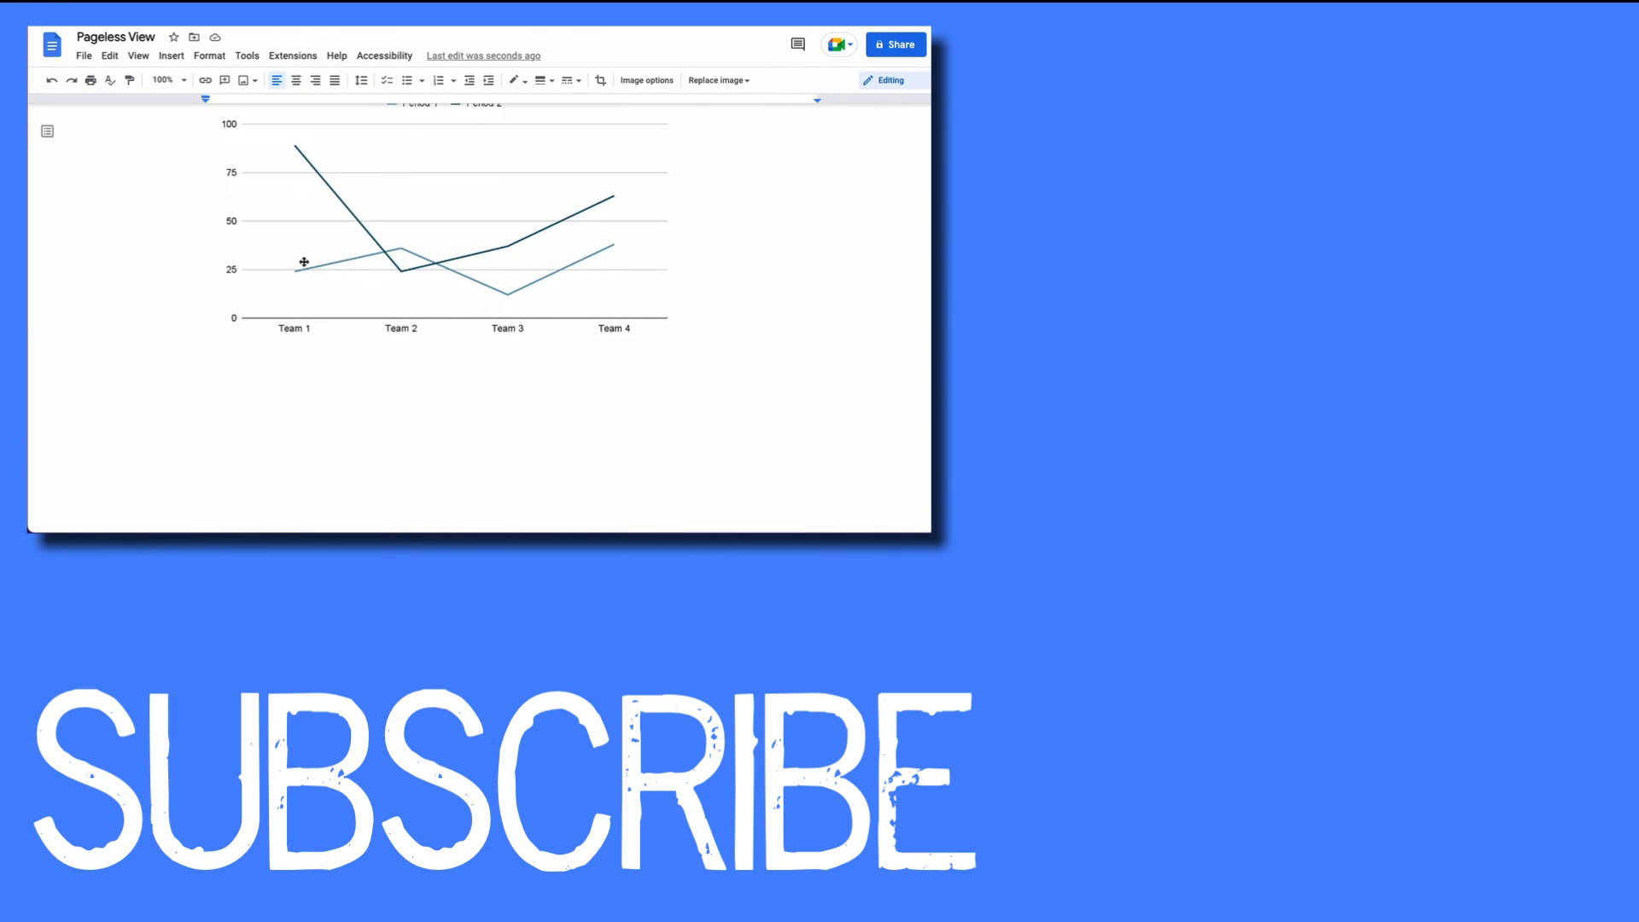